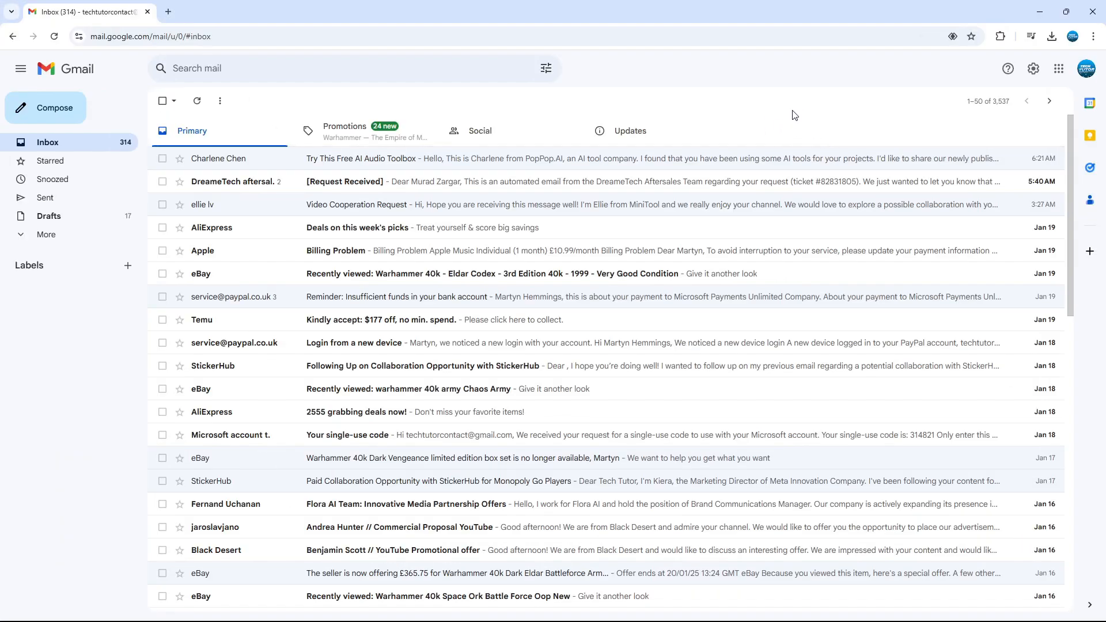
mouse_move(753, 63)
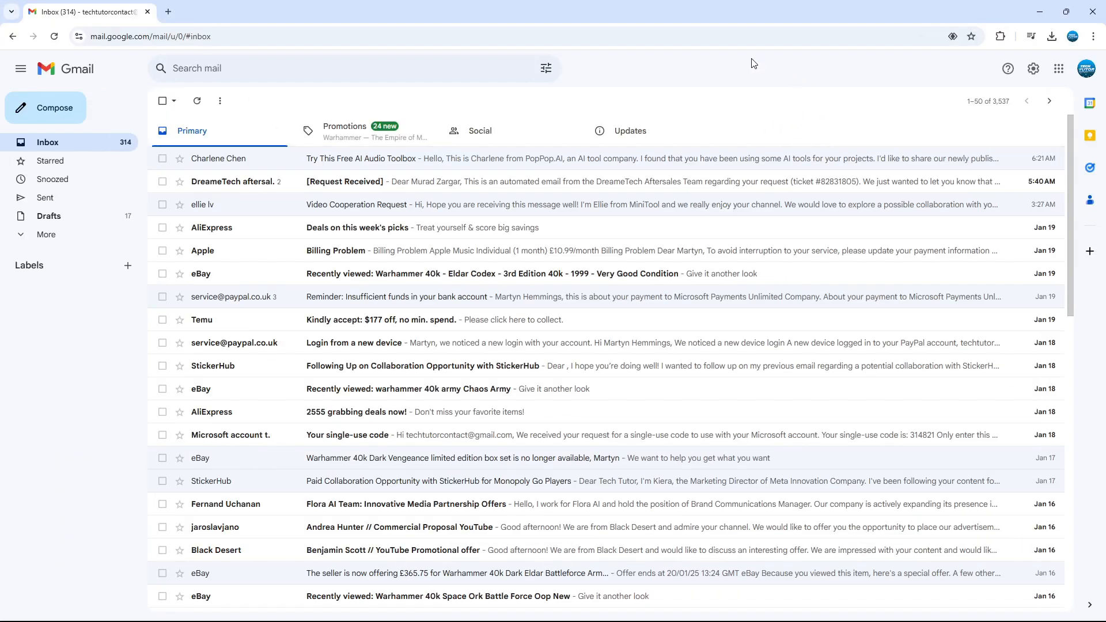
mouse_move(818, 90)
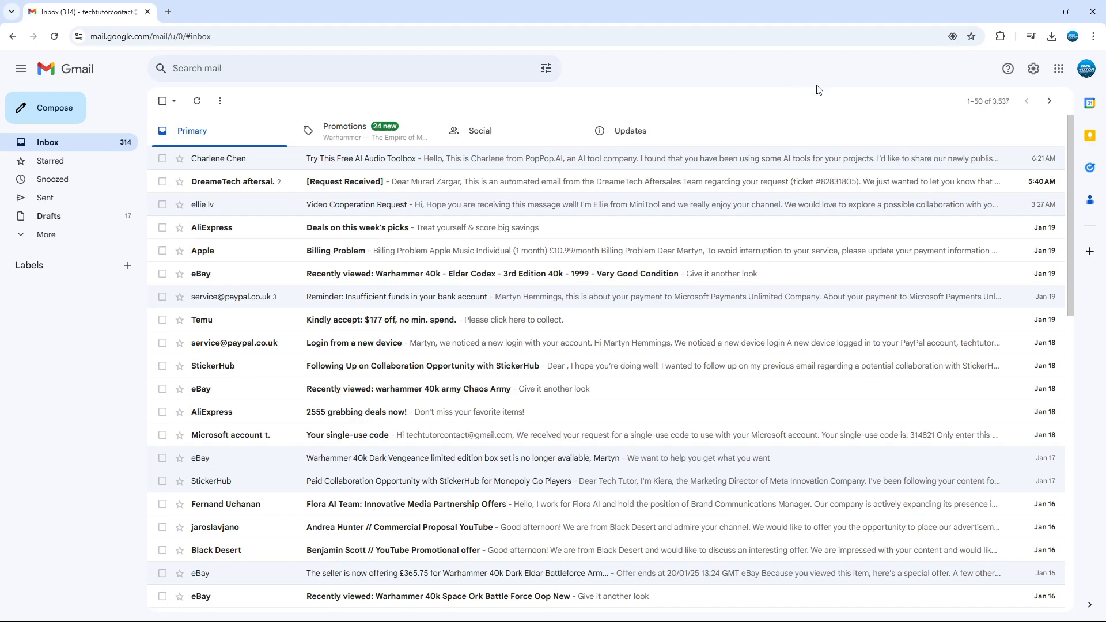
mouse_move(850, 147)
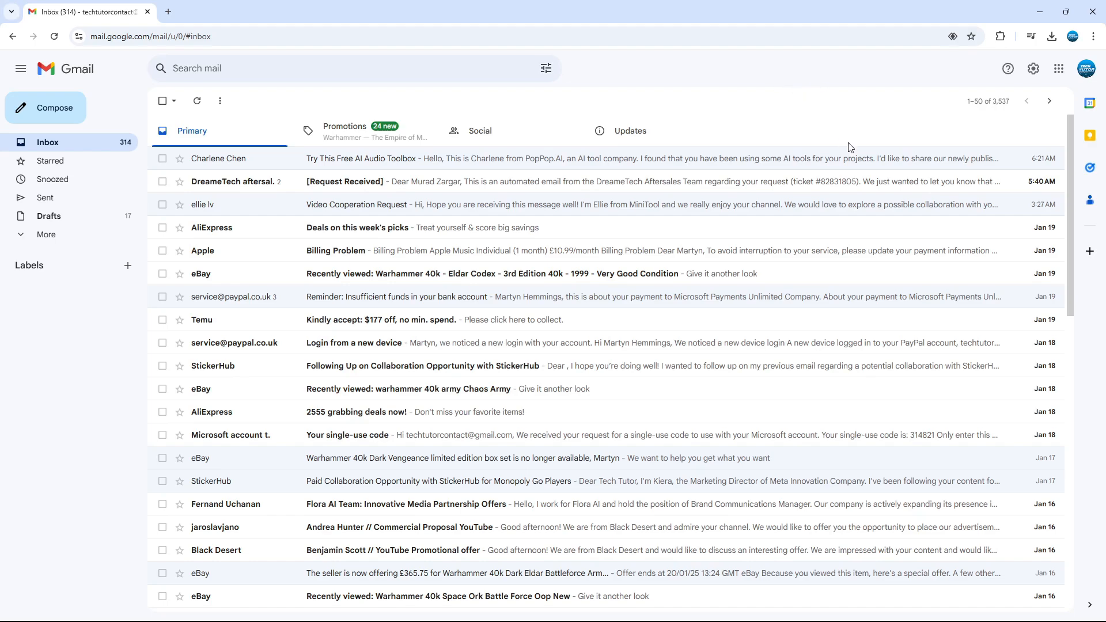
mouse_move(870, 128)
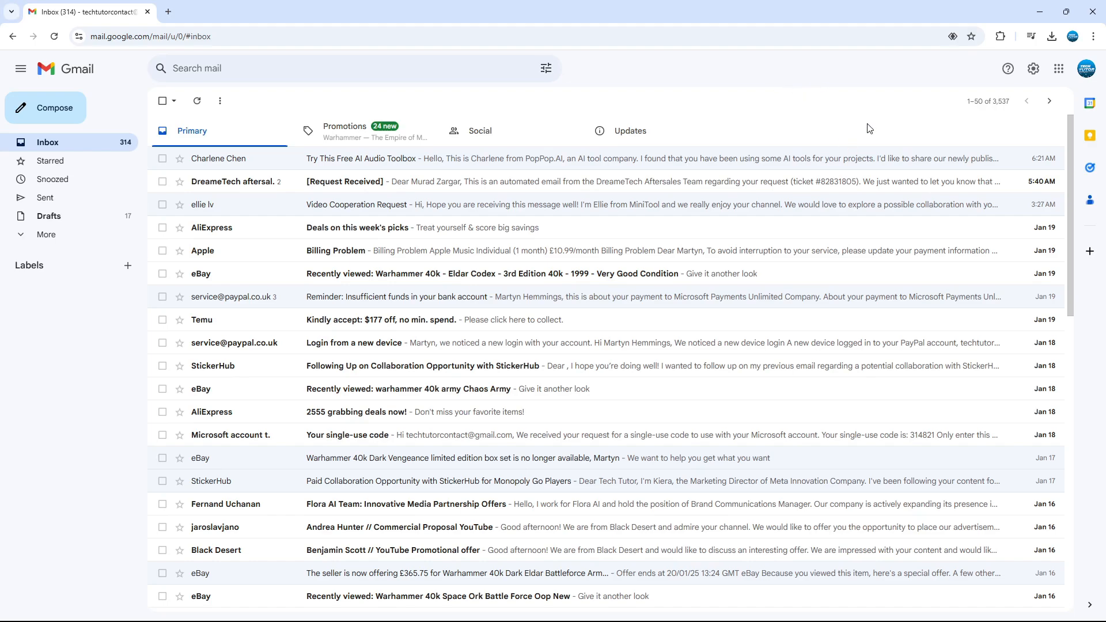
mouse_move(990, 91)
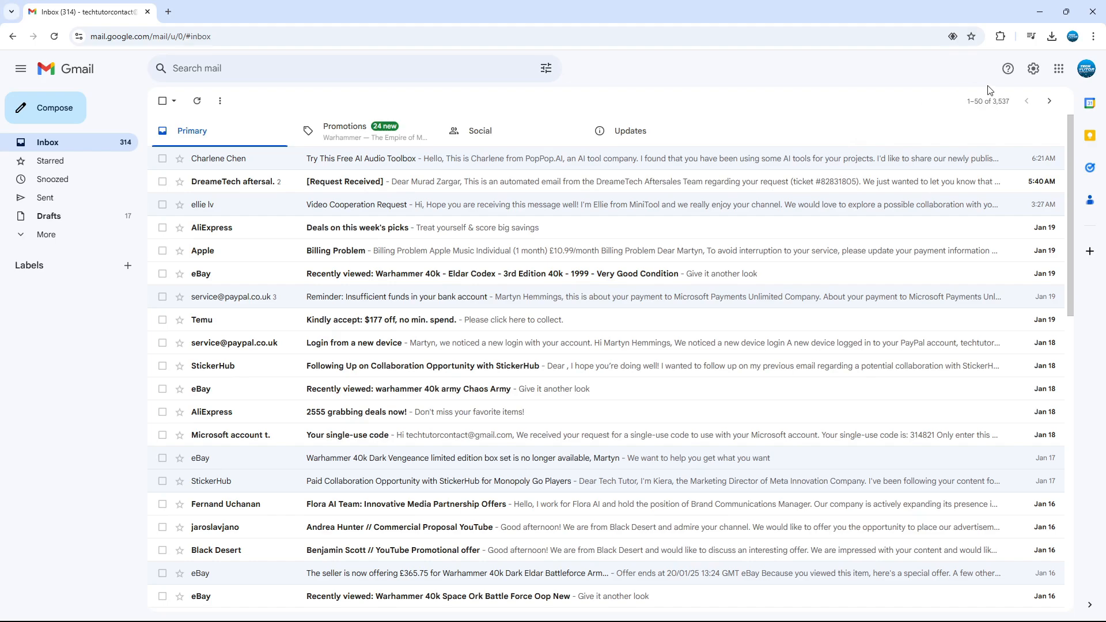
mouse_move(1058, 69)
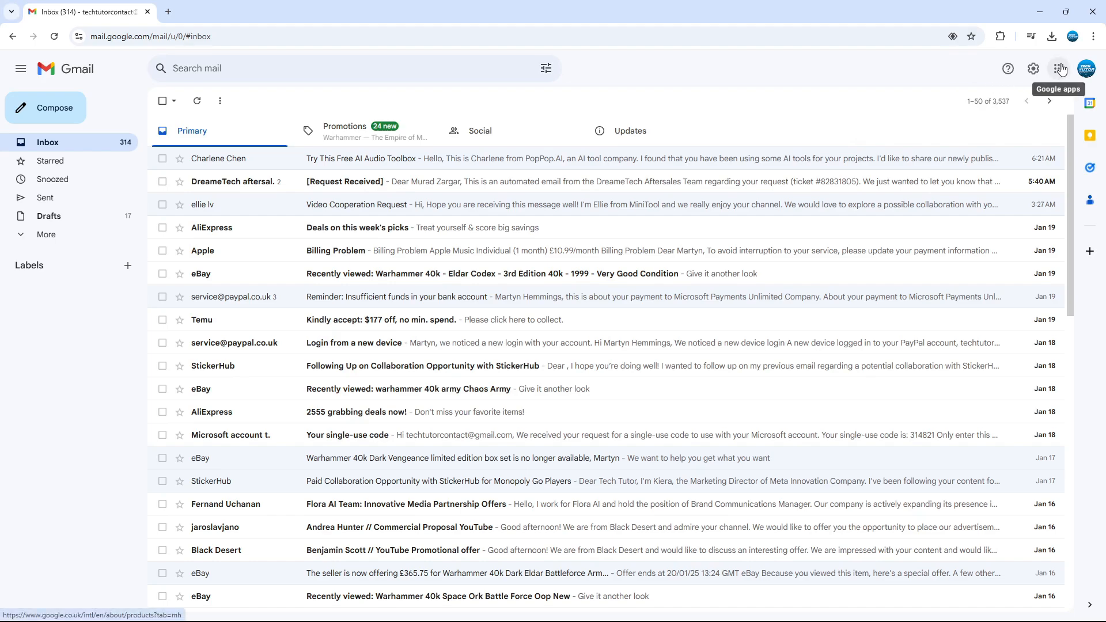
Launch Google Contacts from the Google apps grid in Gmail.
click(1060, 69)
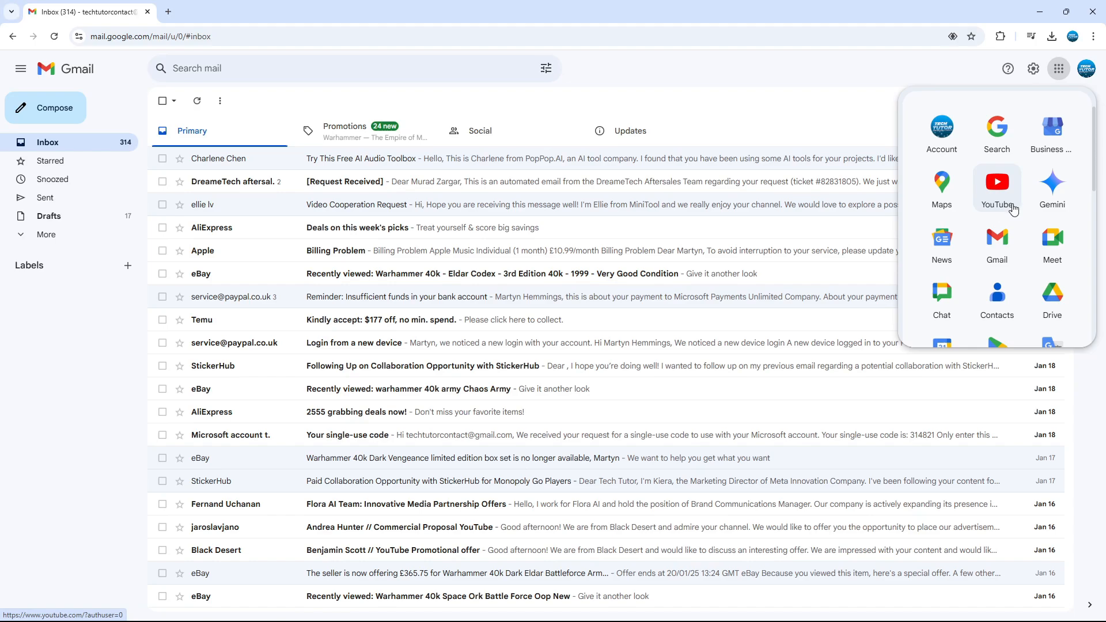
click(996, 295)
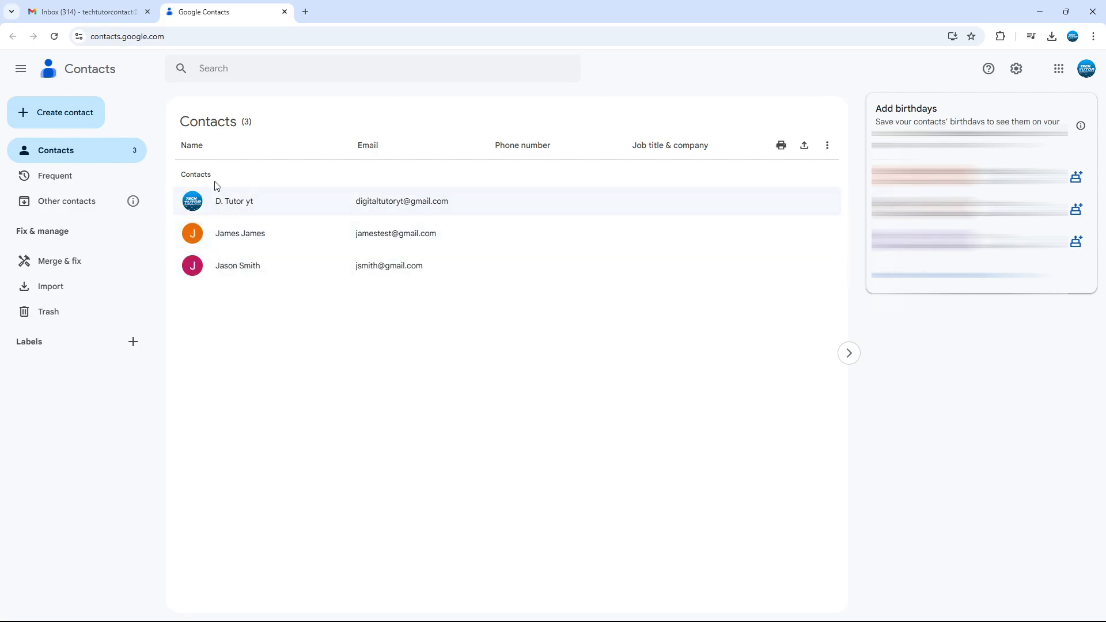
Select the three contacts and begin creating a new label from Manage labels.
click(192, 233)
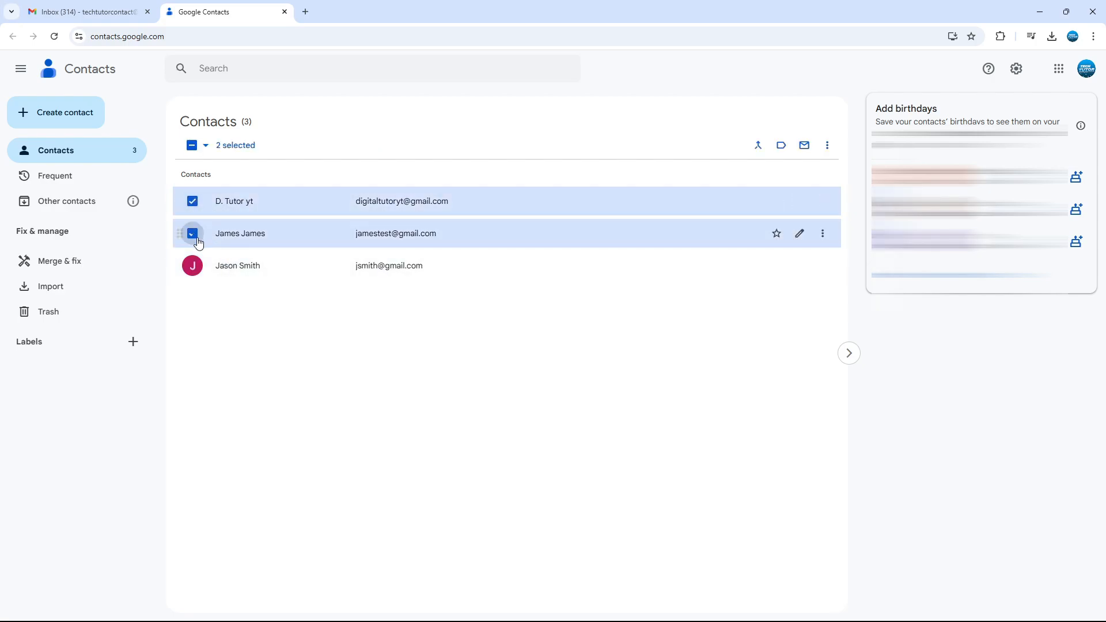
click(192, 265)
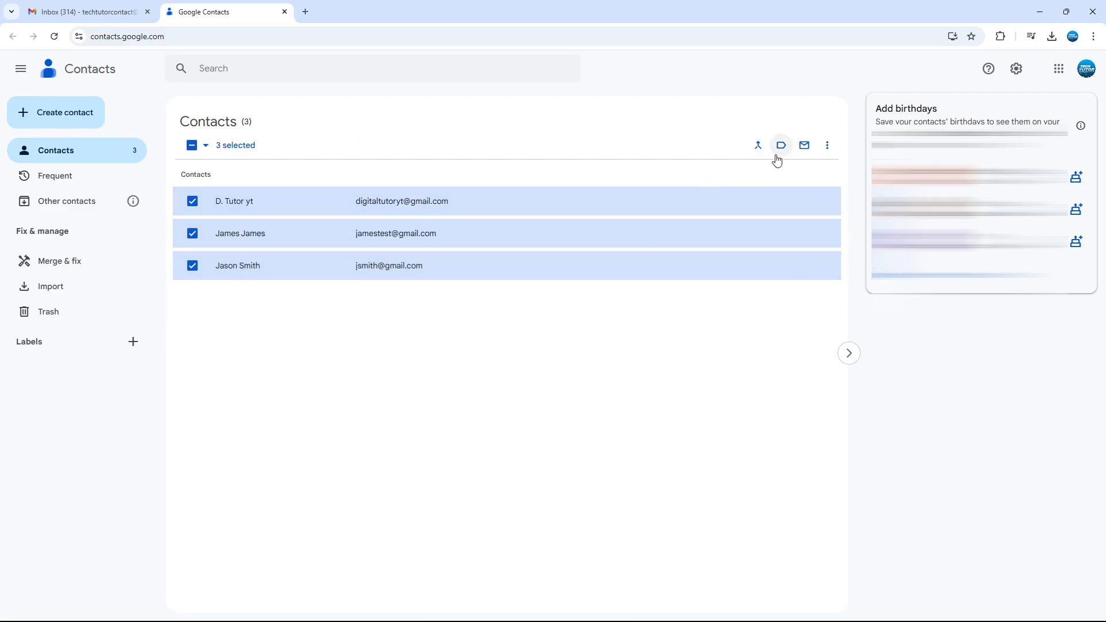
mouse_move(781, 146)
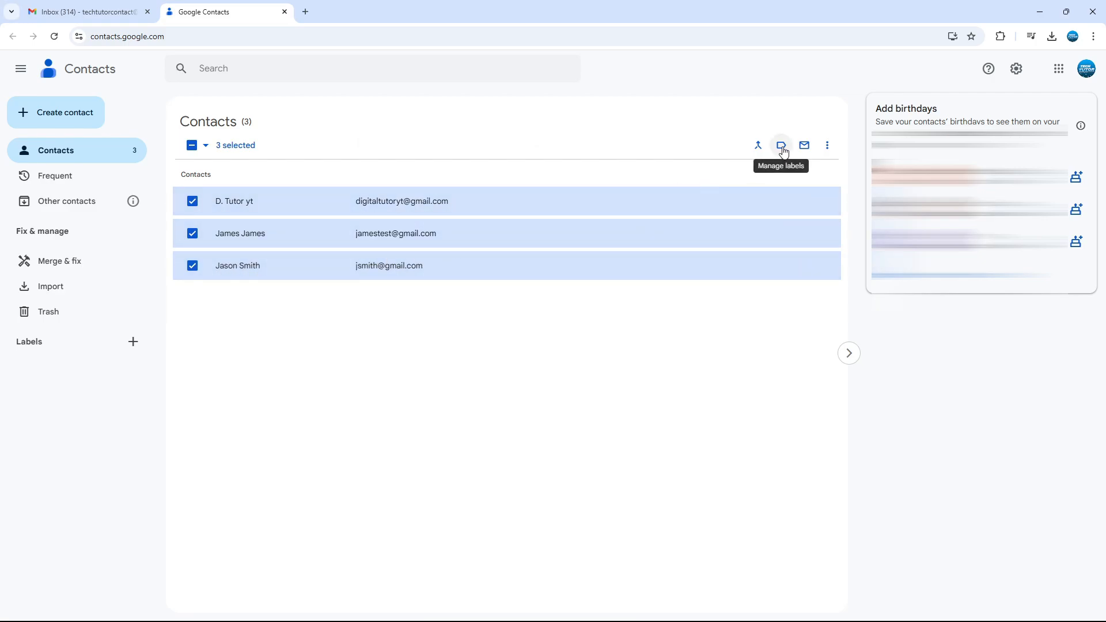
click(780, 145)
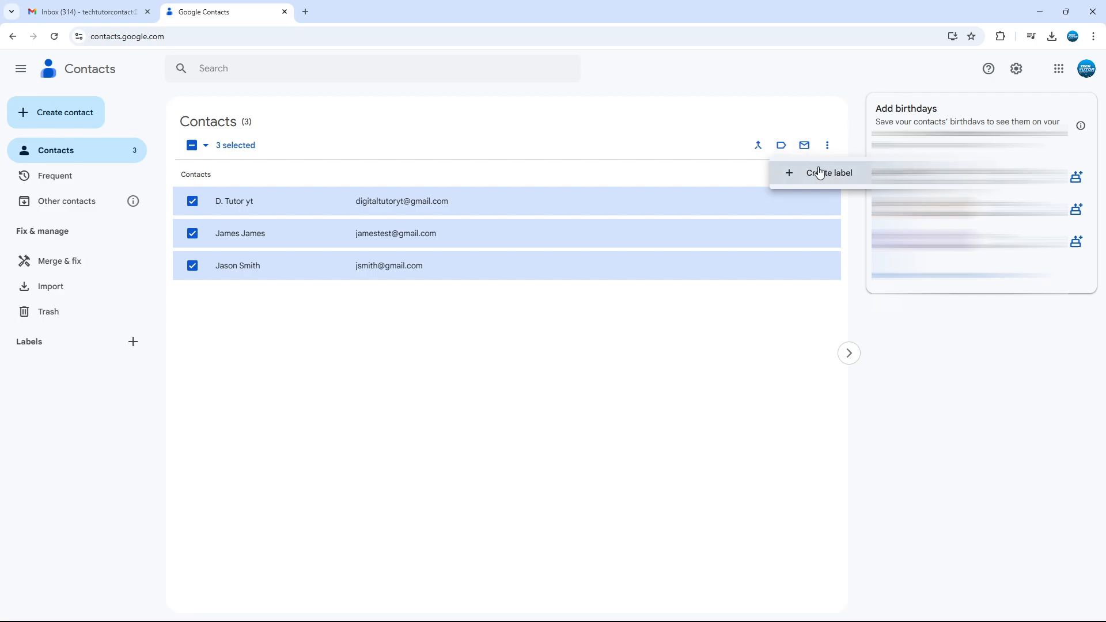
mouse_move(843, 173)
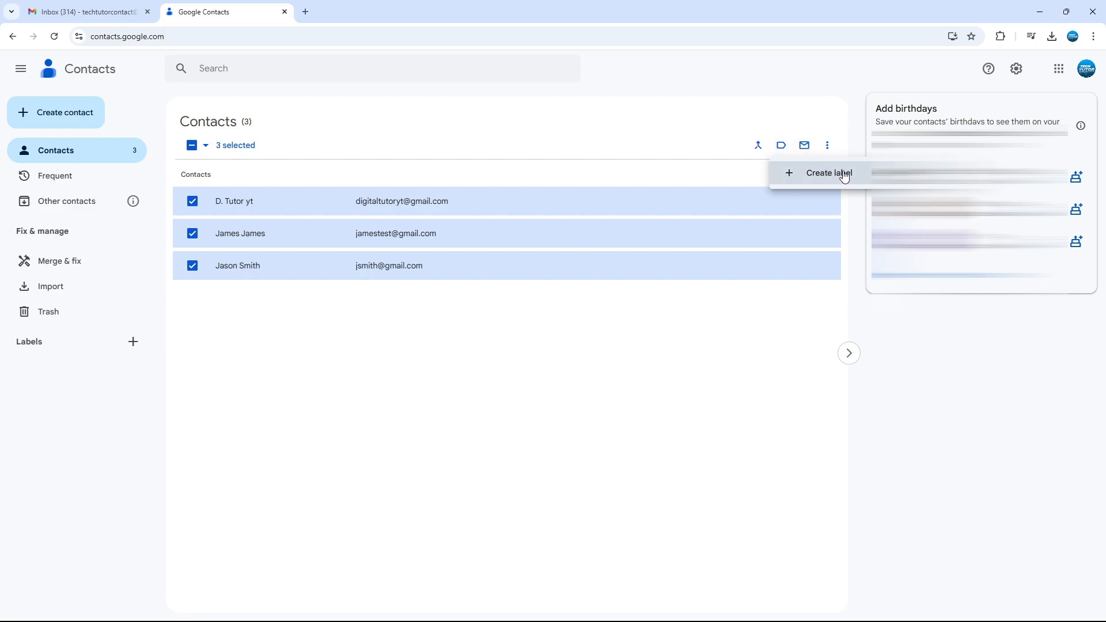
click(828, 173)
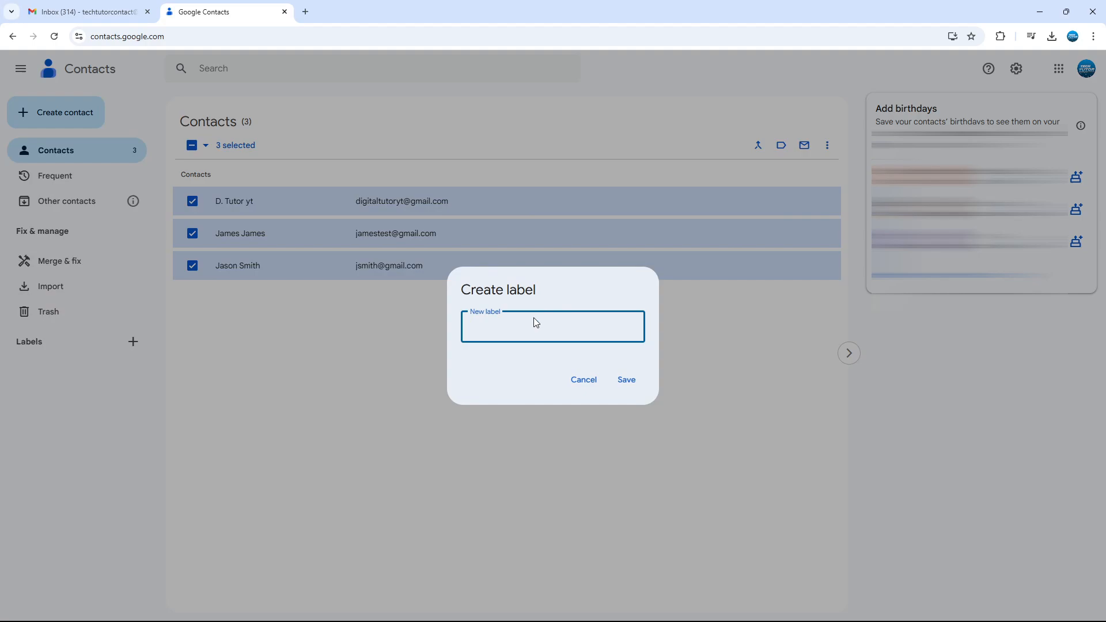
mouse_move(590, 317)
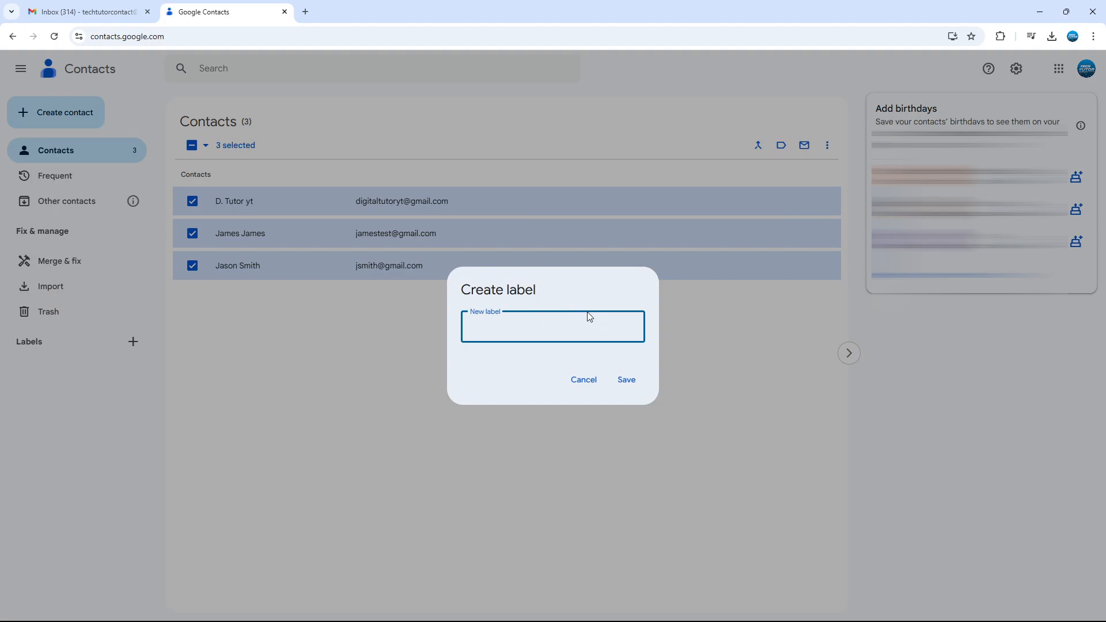
mouse_move(588, 316)
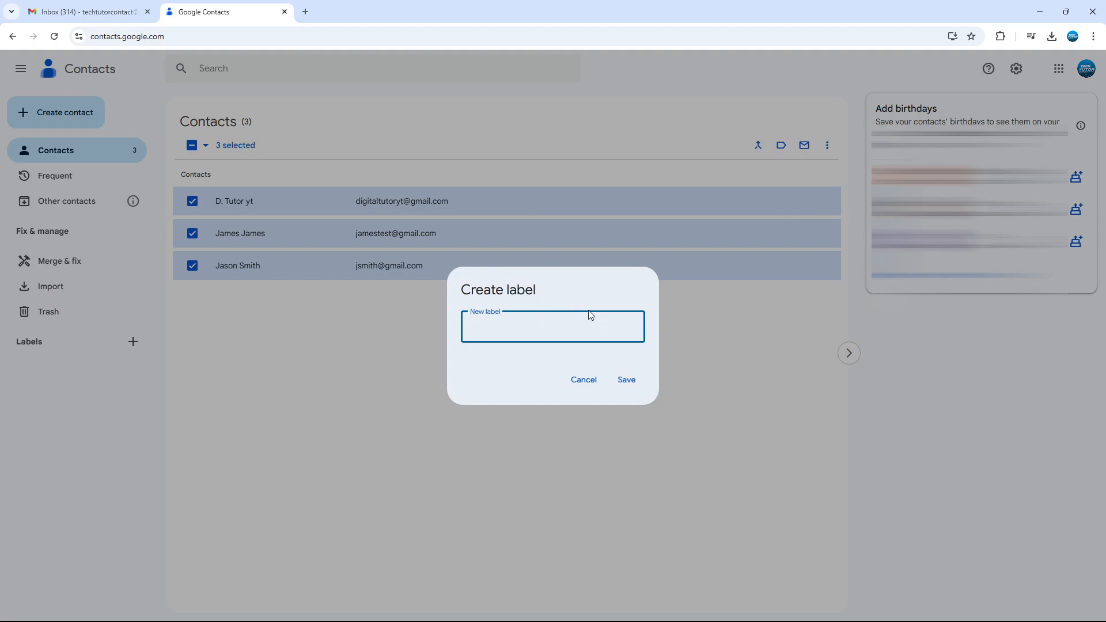
Save the new label as 'Mailing List' and return to the Gmail tab.
text(Mailing List)
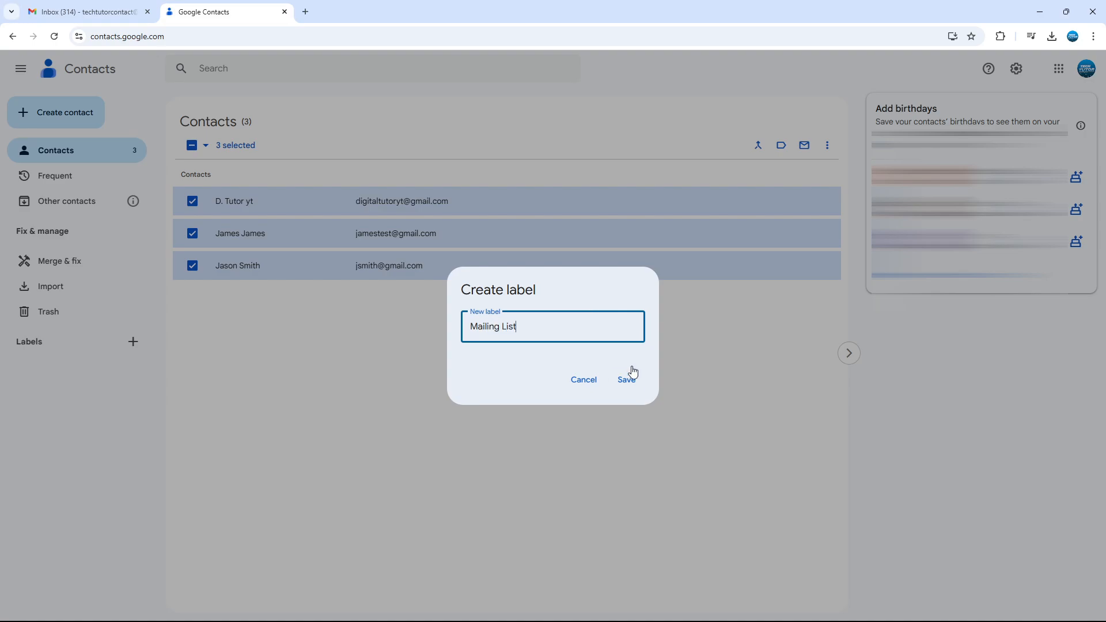
click(626, 380)
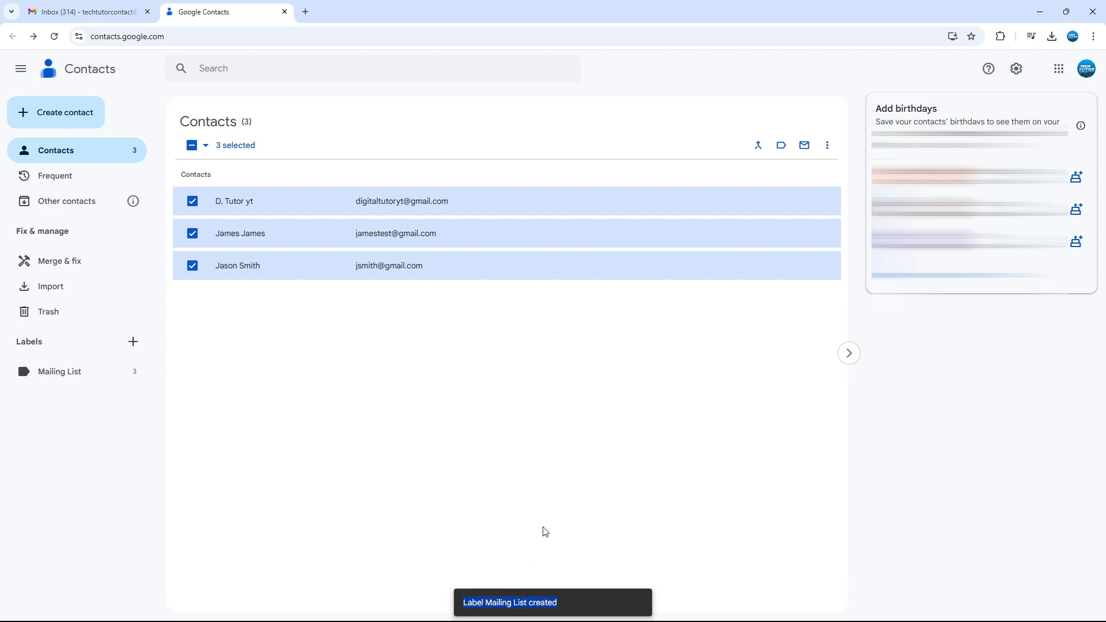
mouse_move(596, 395)
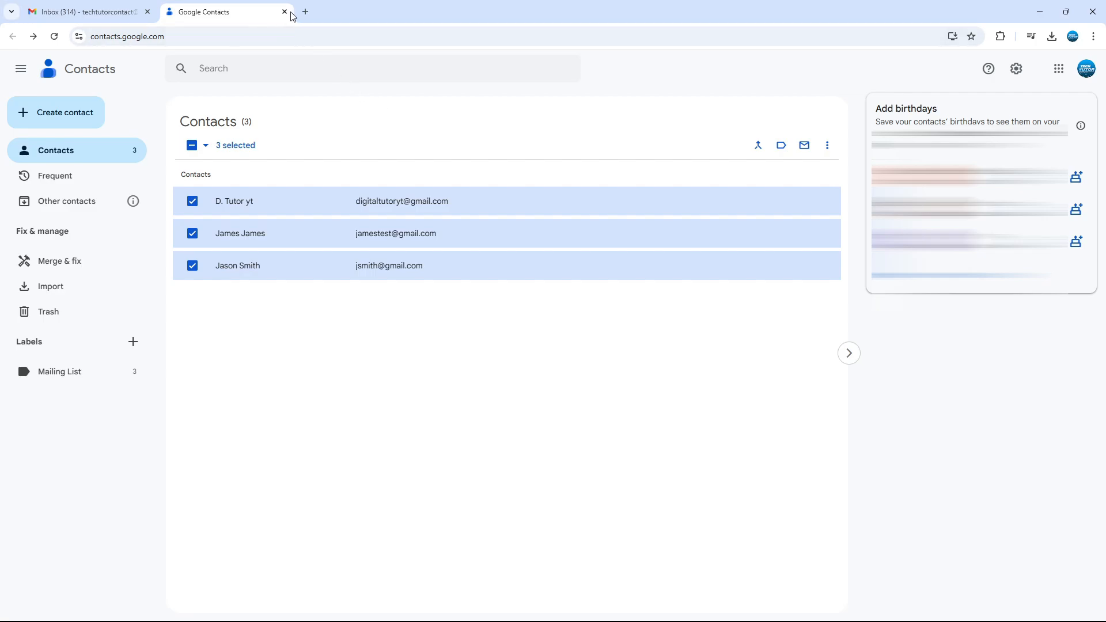
click(77, 12)
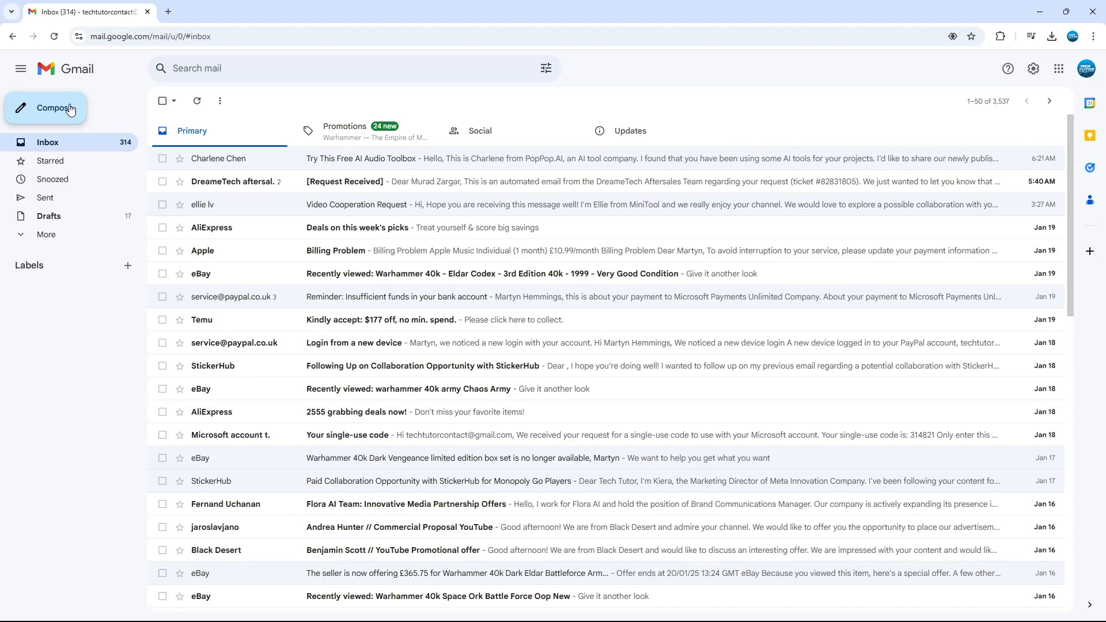
Compose a new message and enter 'maili' as recipient to bring up Mailing List.
click(45, 107)
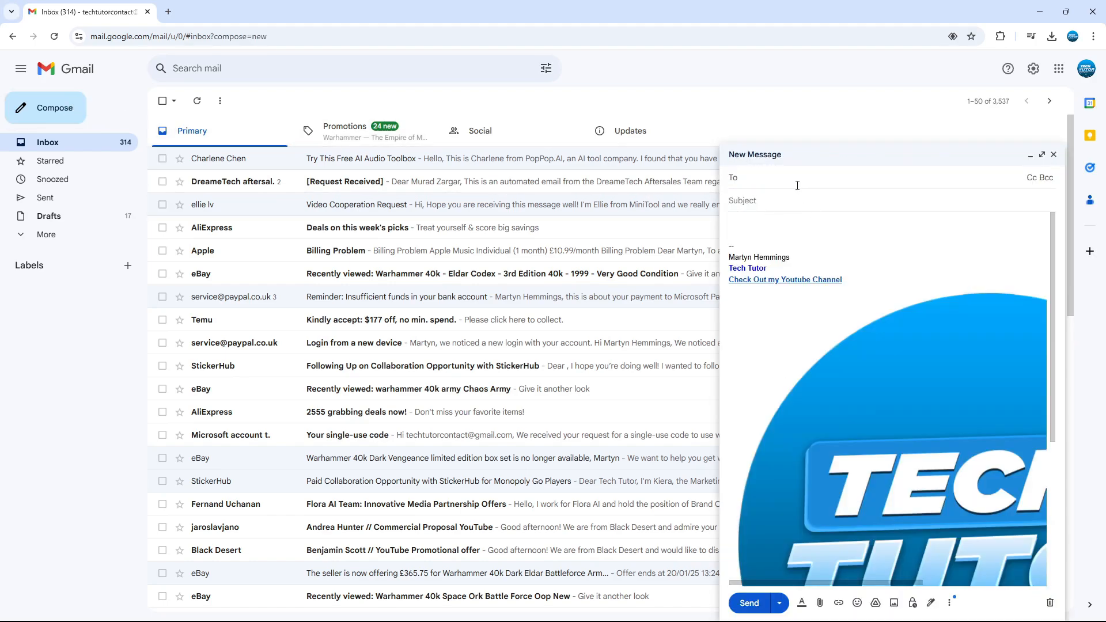
click(776, 178)
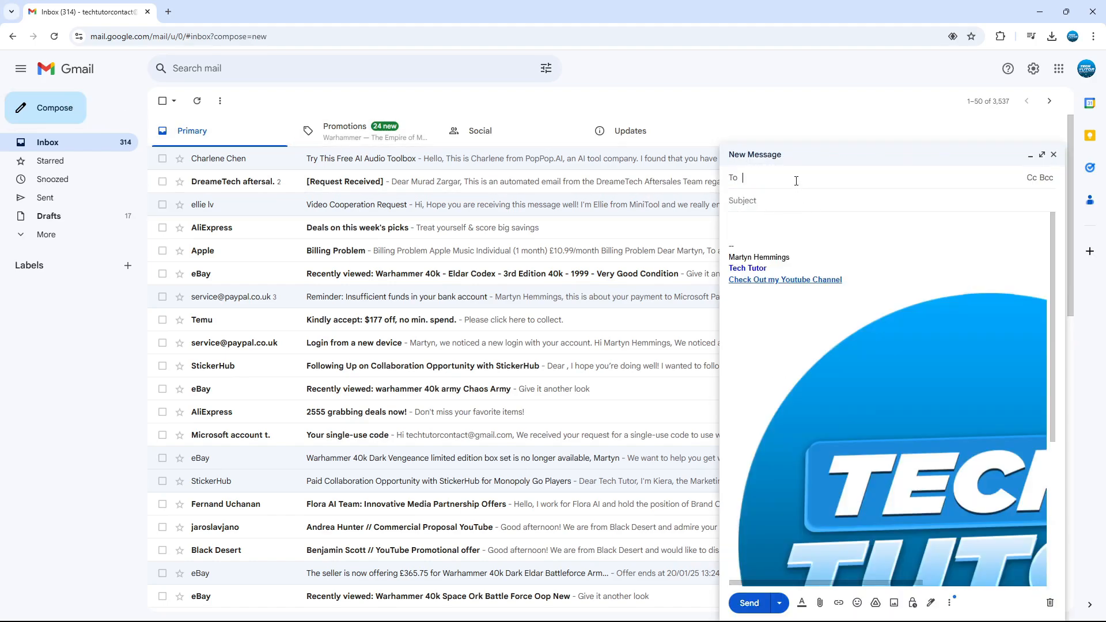
text(maili)
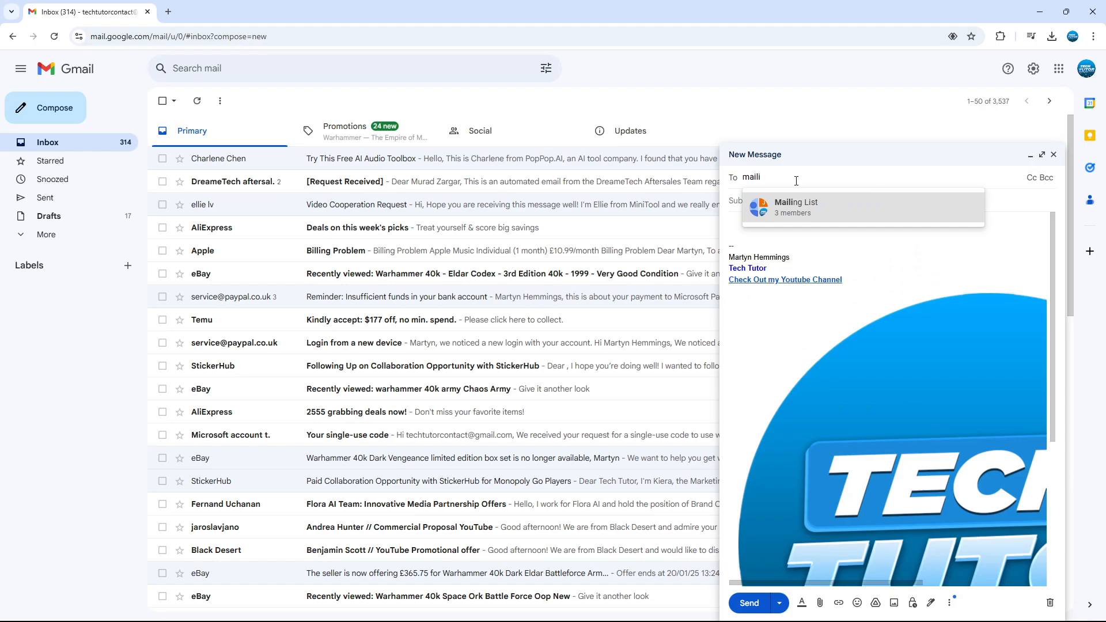
mouse_move(879, 213)
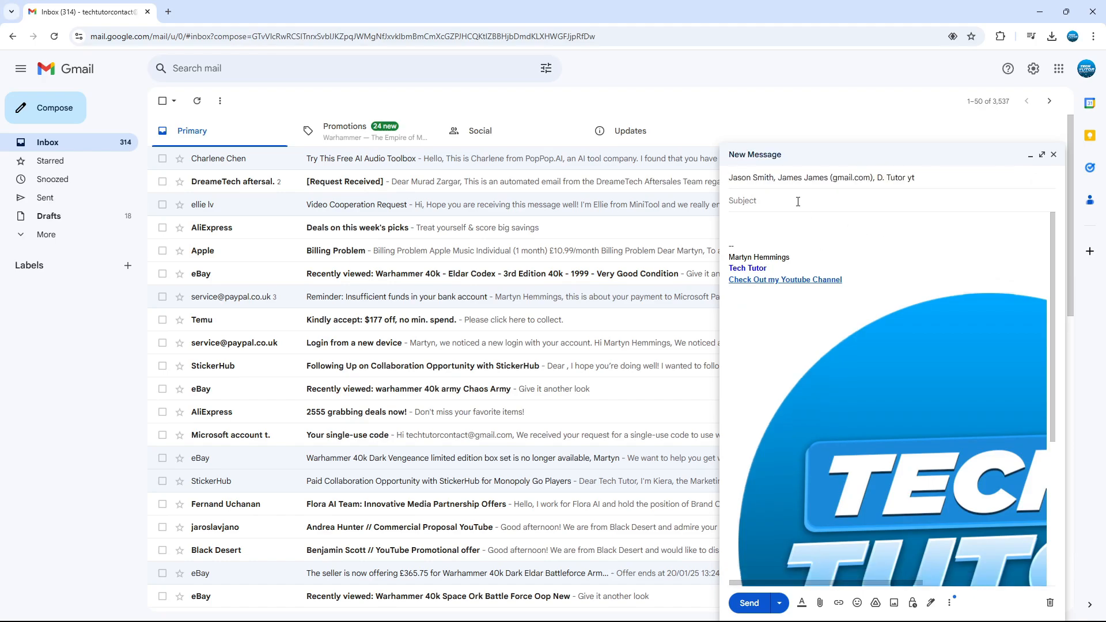
Give the draft the subject 'important email' and move into the message body.
text(imo)
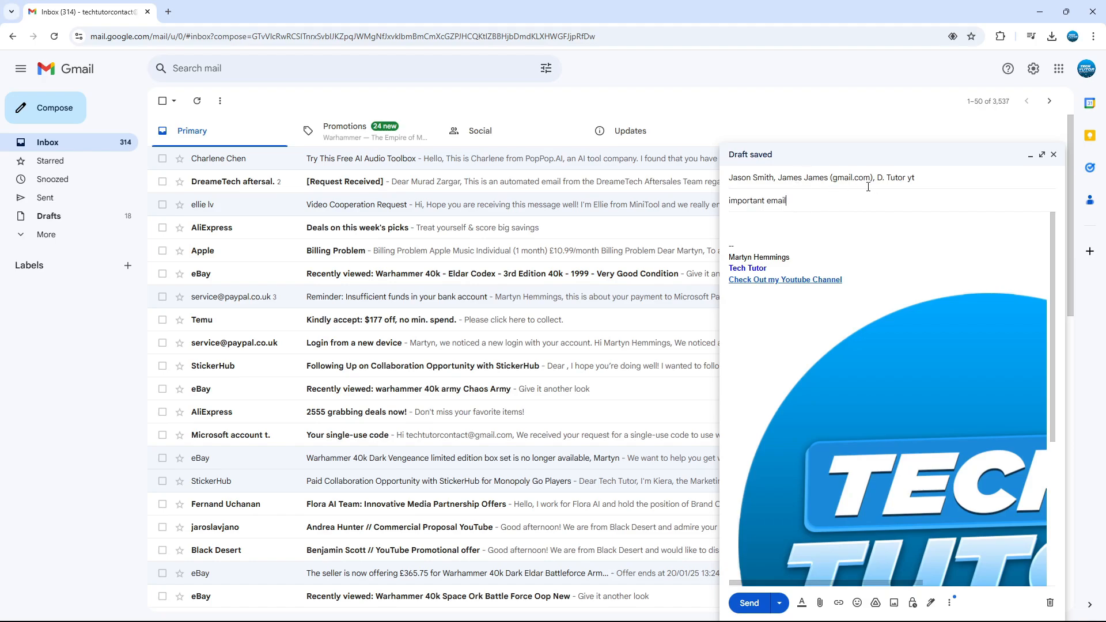
mouse_move(909, 198)
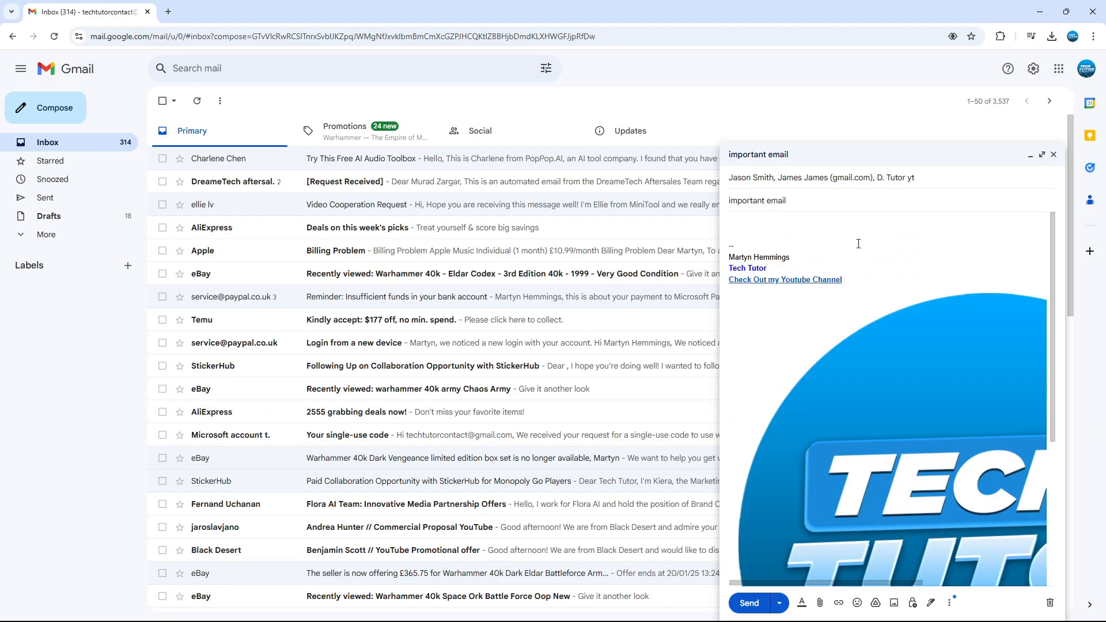
click(785, 200)
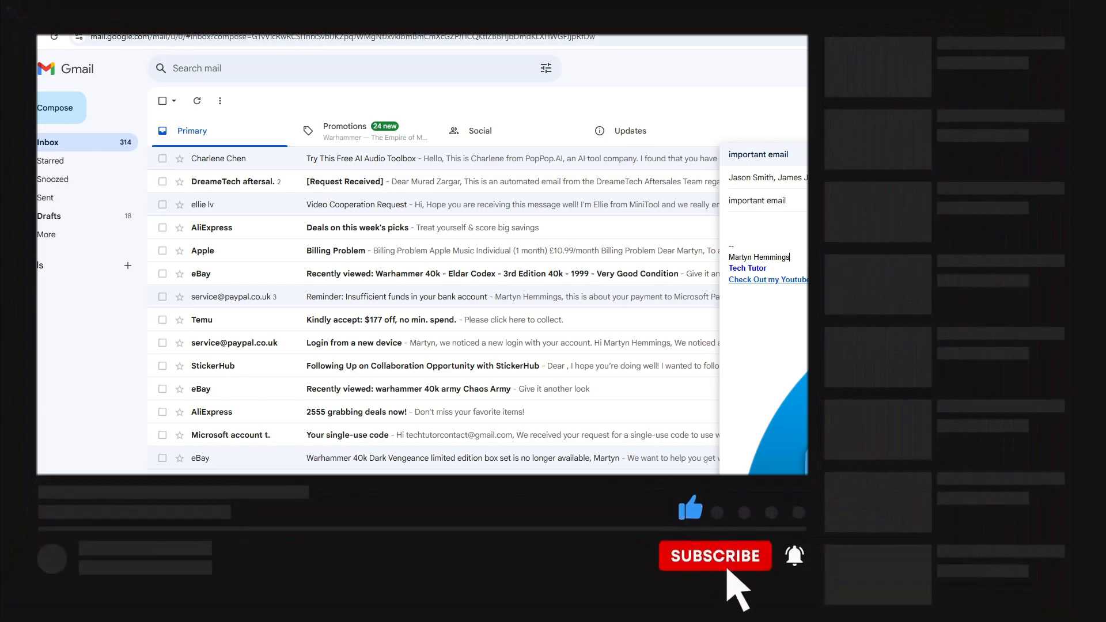
click(714, 555)
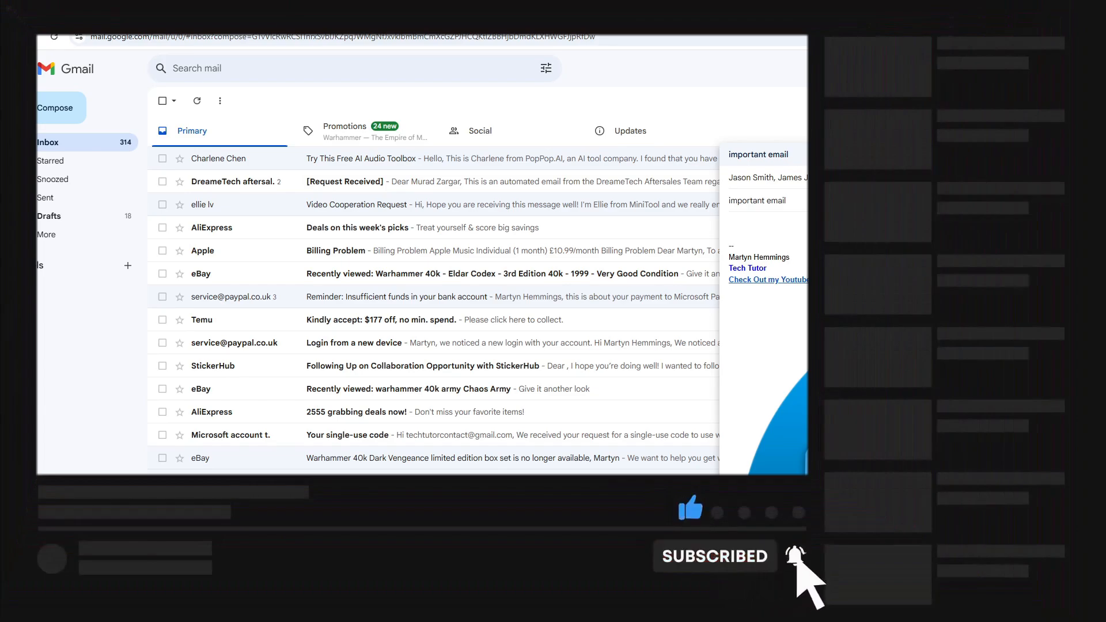